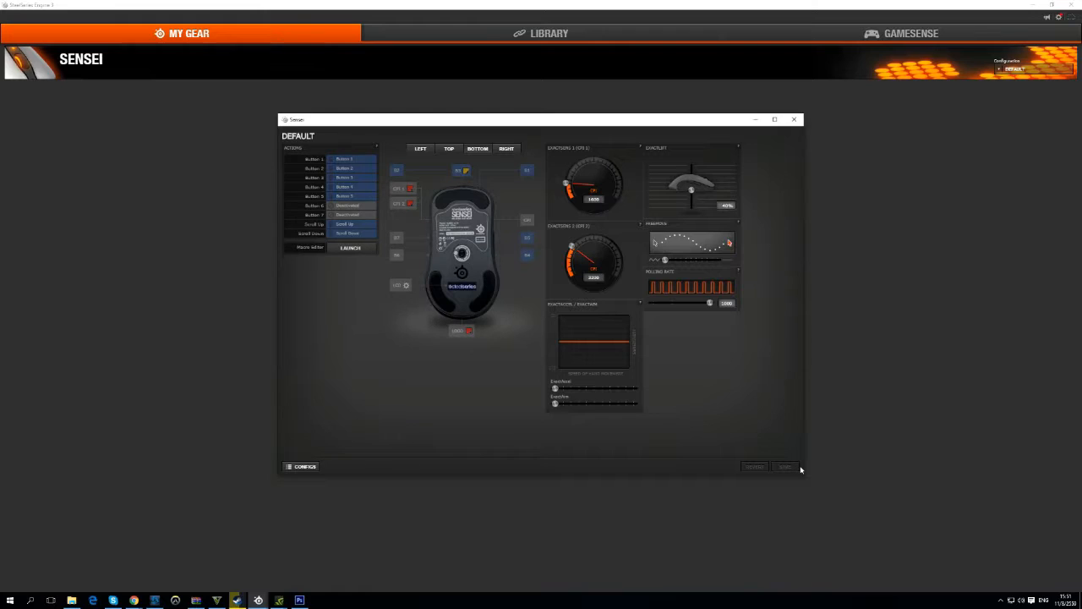
mouse_move(740, 115)
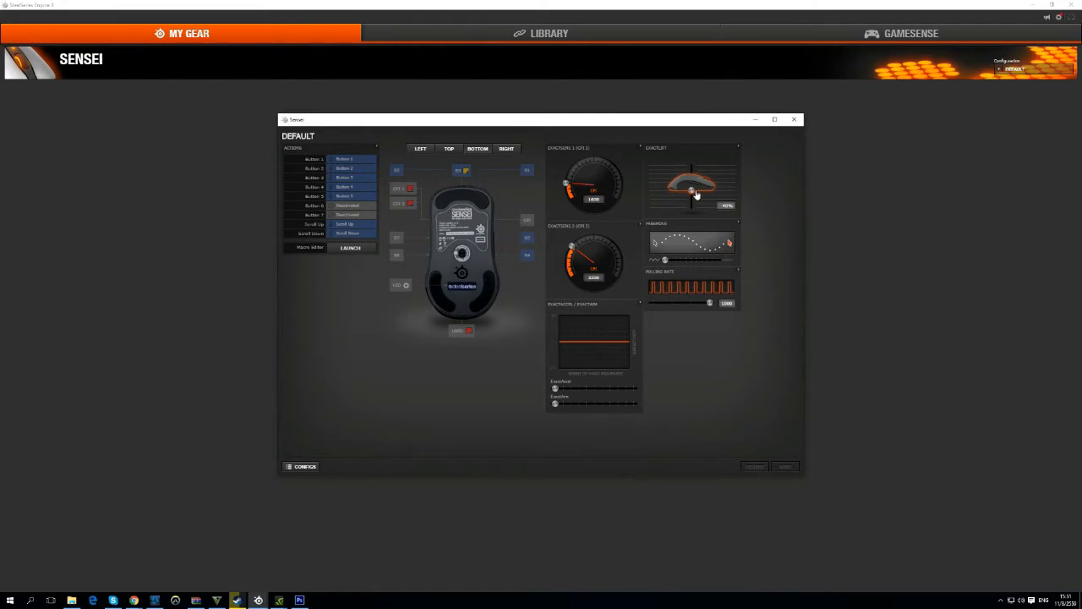
mouse_move(700, 186)
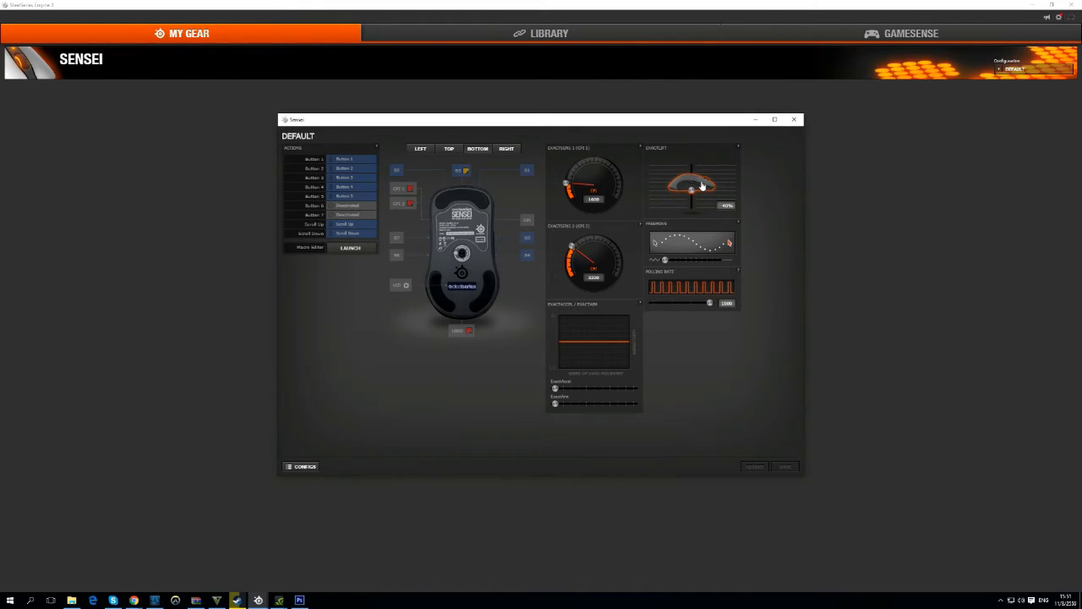